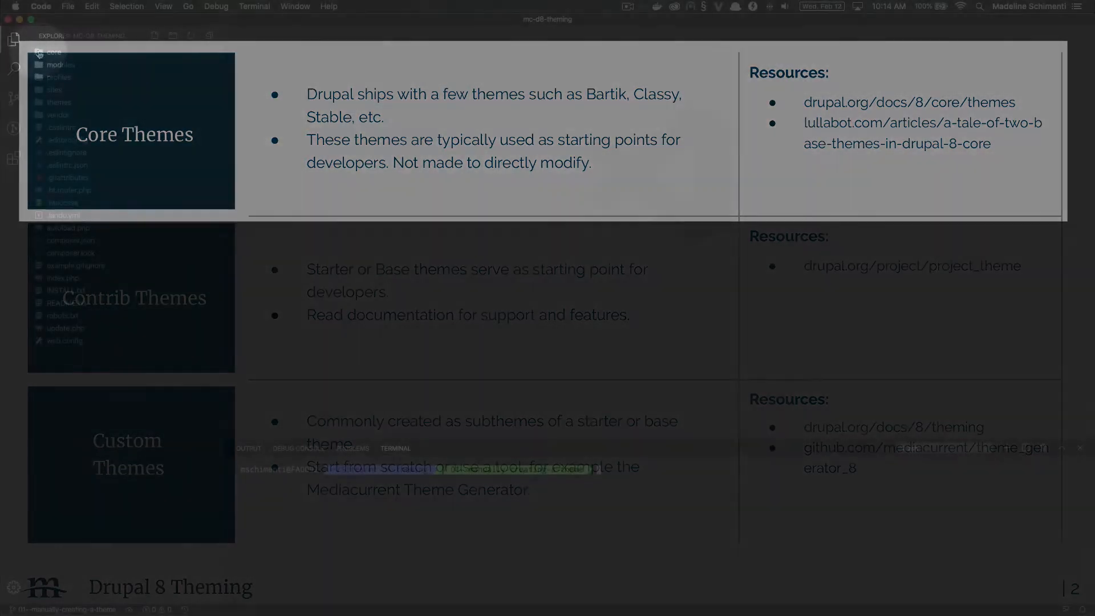
Expand the project's core folder and go into its themes folder in the Explorer
left_click(54, 51)
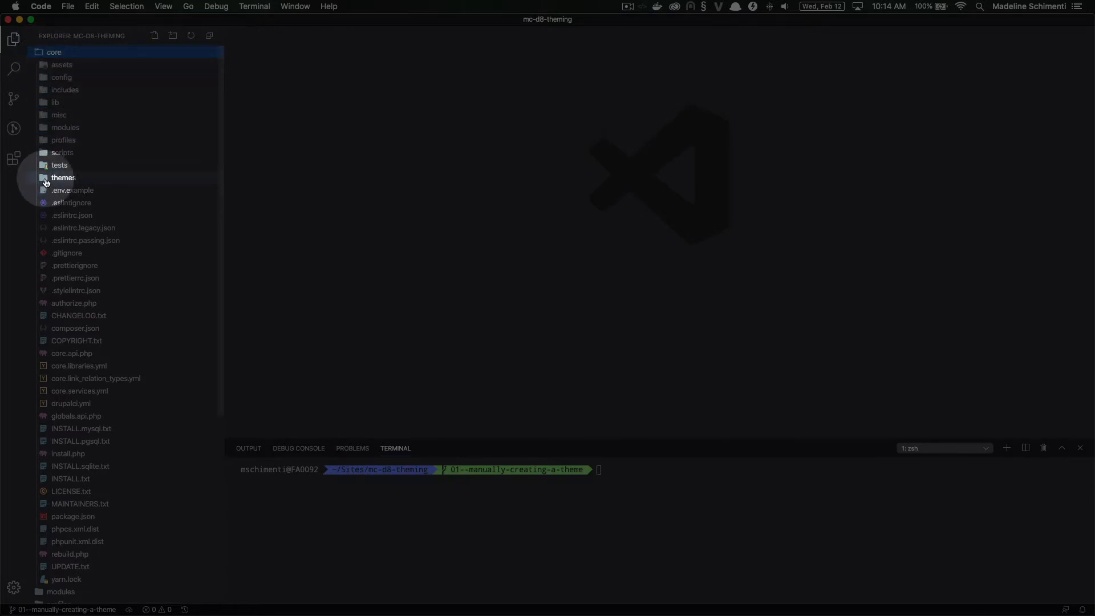
left_click(62, 178)
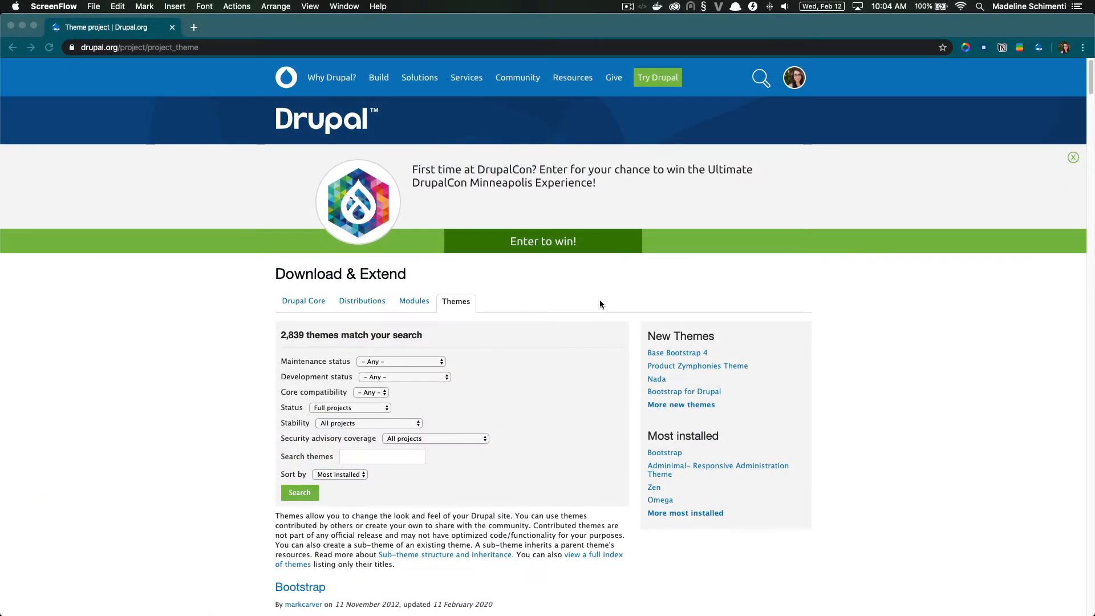
Scroll the drupal.org Themes listing down to the Bootstrap entry, first of 2,839 themes
scroll("down", 3)
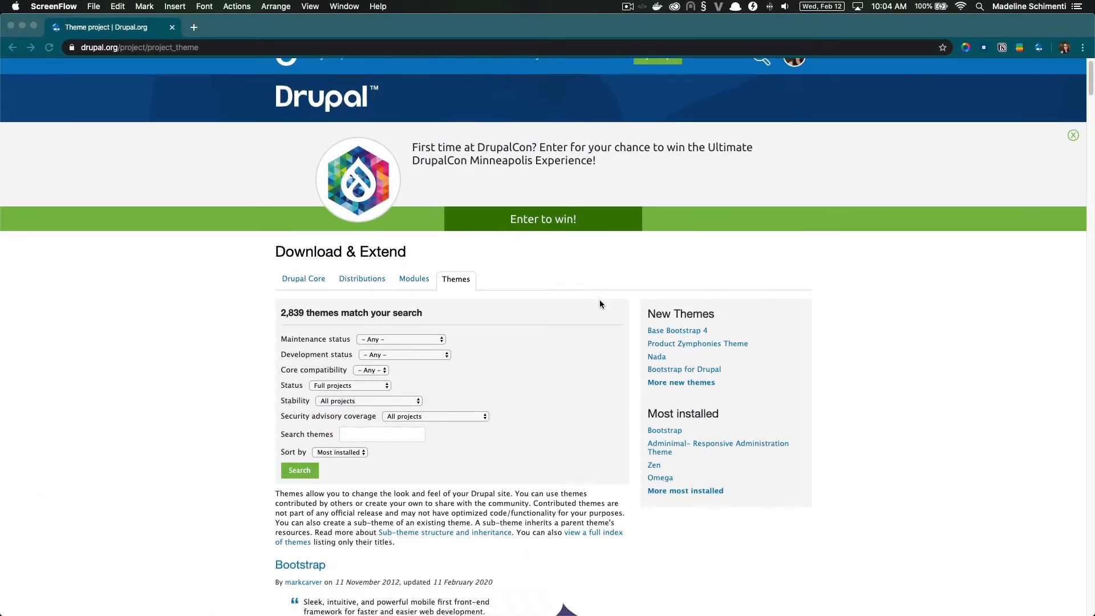
scroll("down", 3)
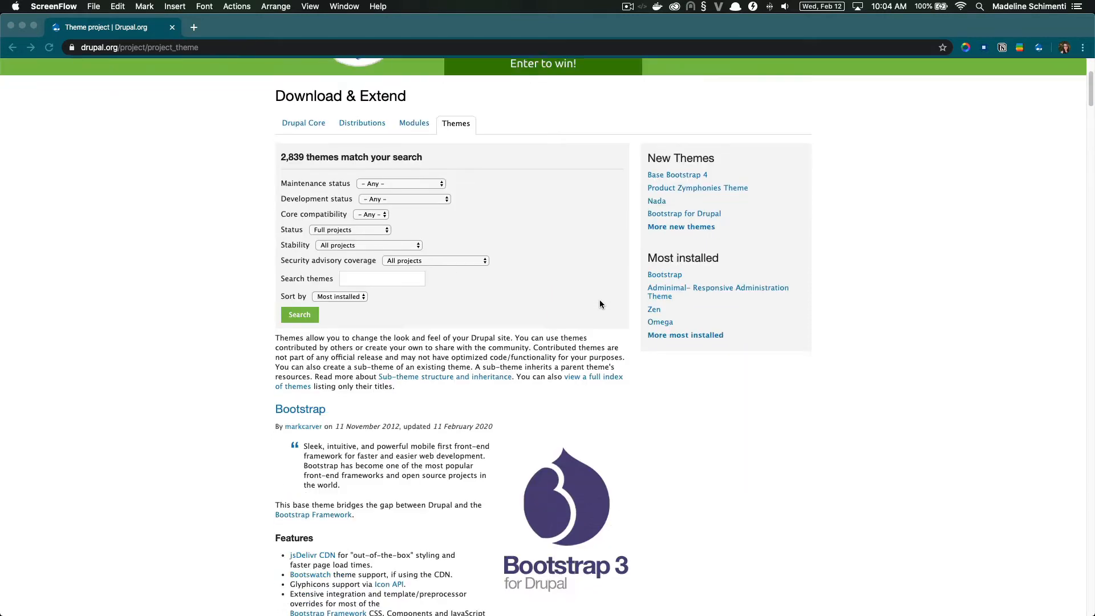
scroll("down", 3)
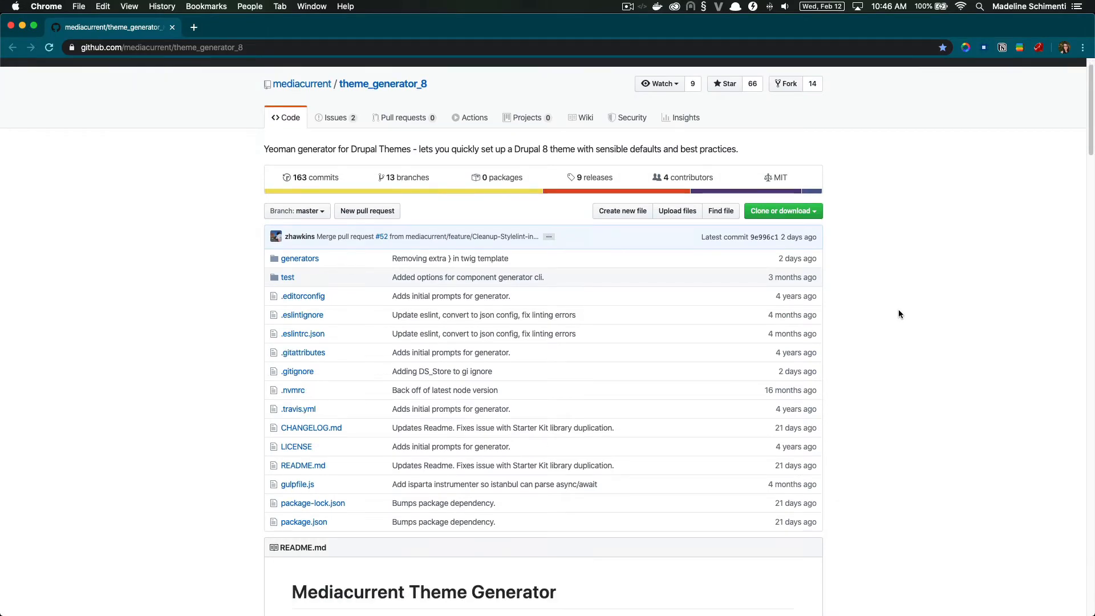
Scroll the theme_generator_8 repository page down to the README table of contents
scroll("down", 3)
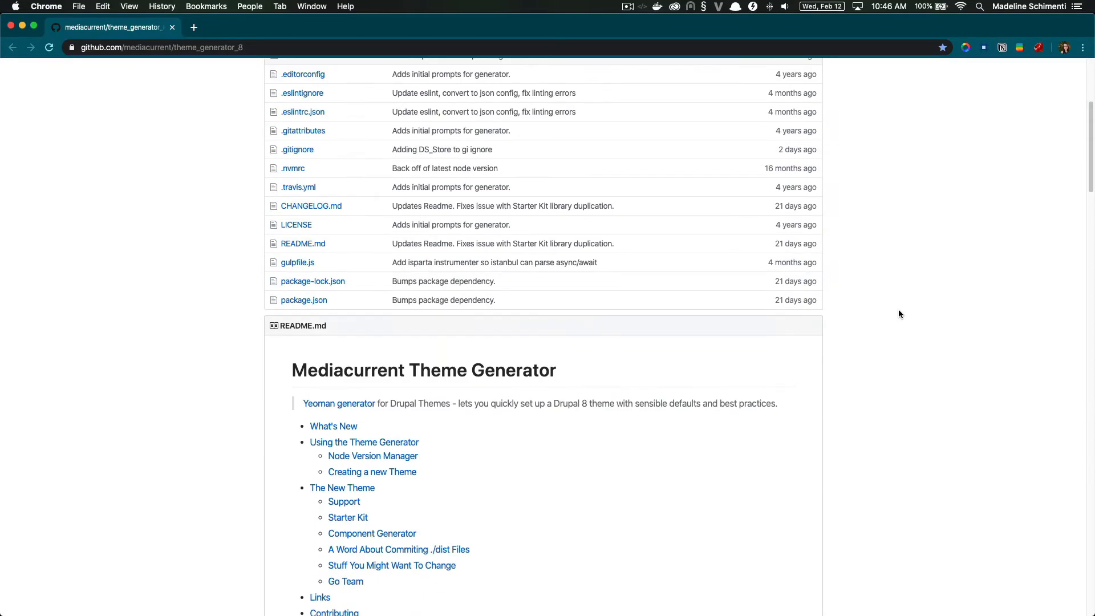
scroll("down", 3)
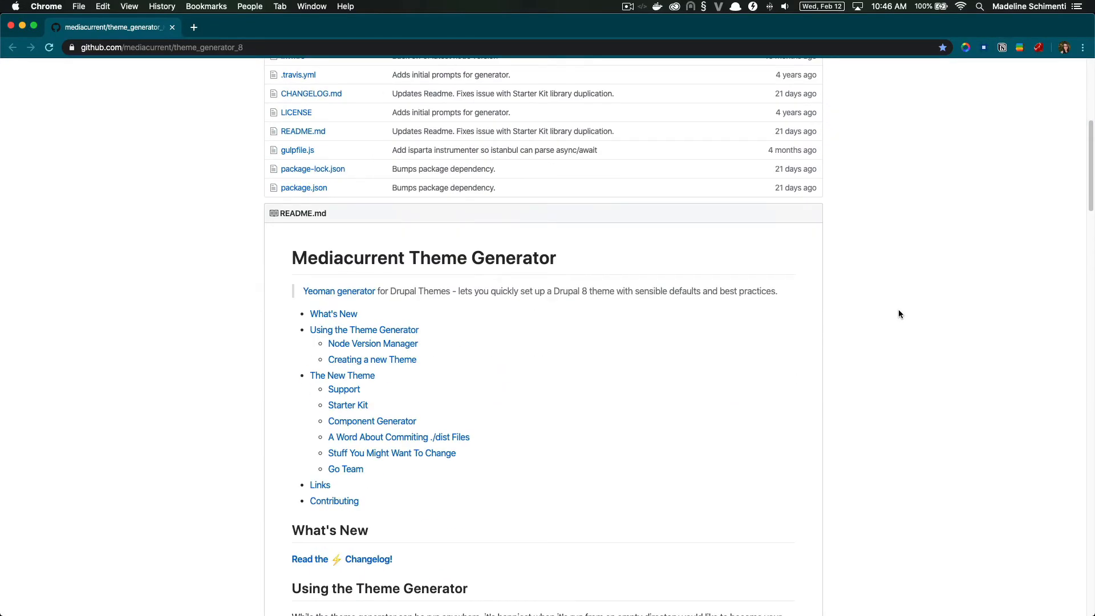